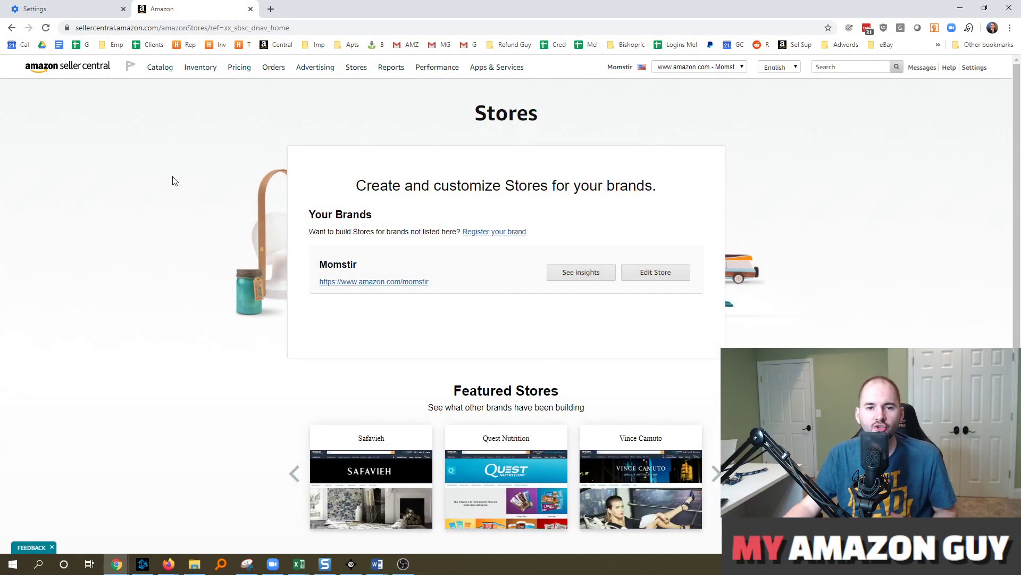
Switch from the Seller Central Stores page to the Chrome Settings tab.
left_click(200, 67)
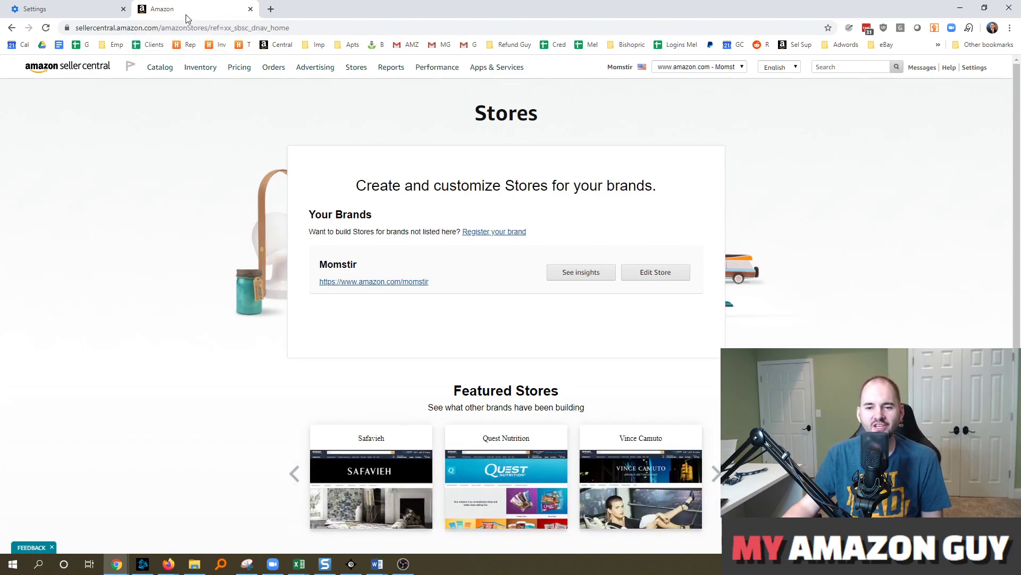
mouse_move(49, 8)
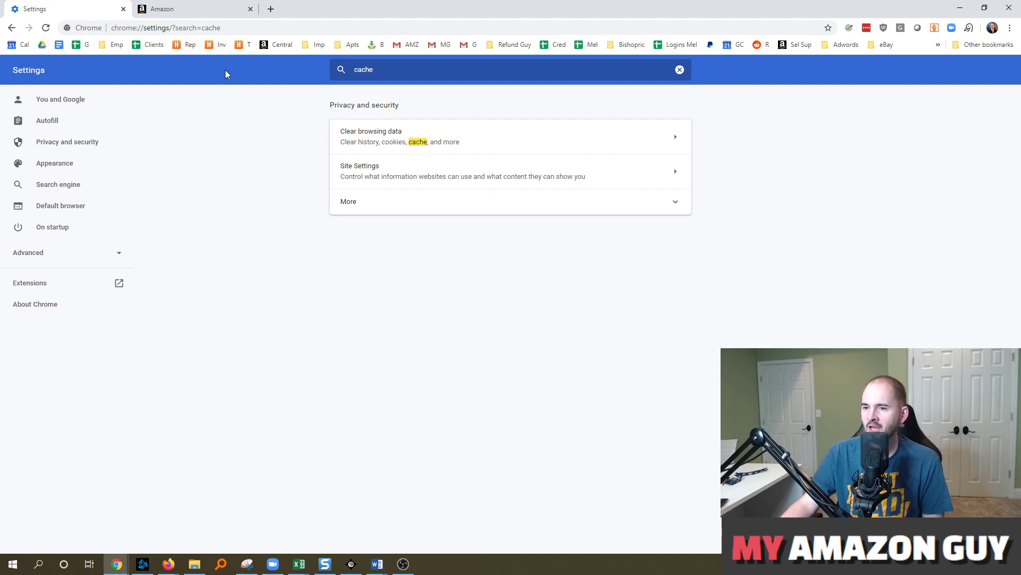
Return to the full Chrome Settings page with the cache search filter cleared.
left_click(166, 28)
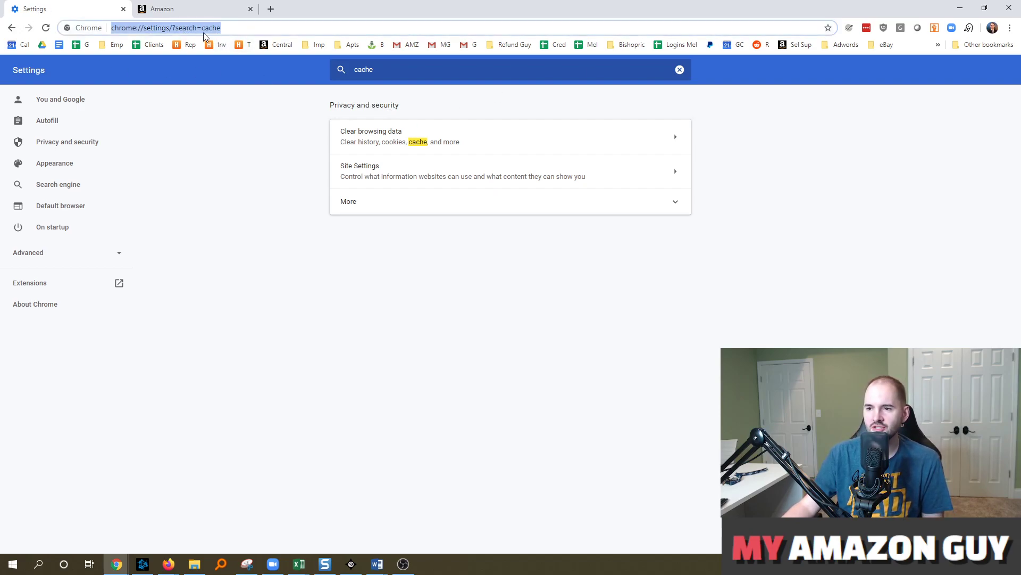
mouse_move(144, 33)
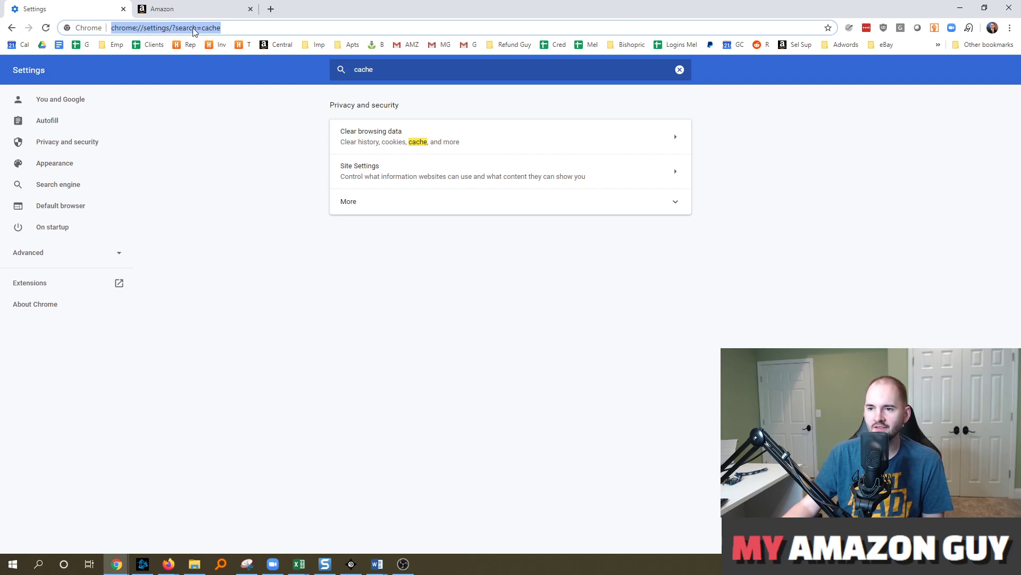
left_click(1011, 27)
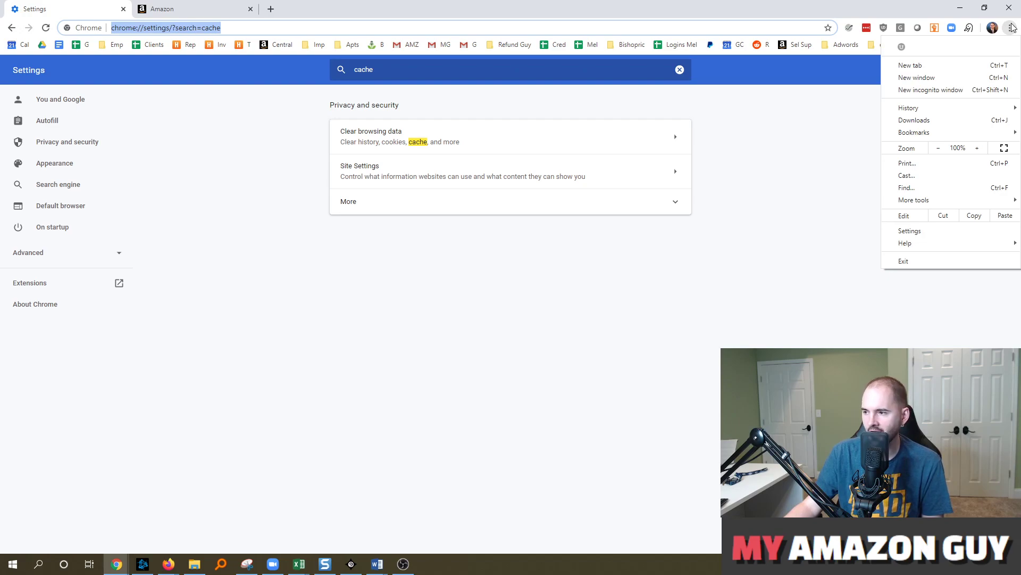
mouse_move(909, 231)
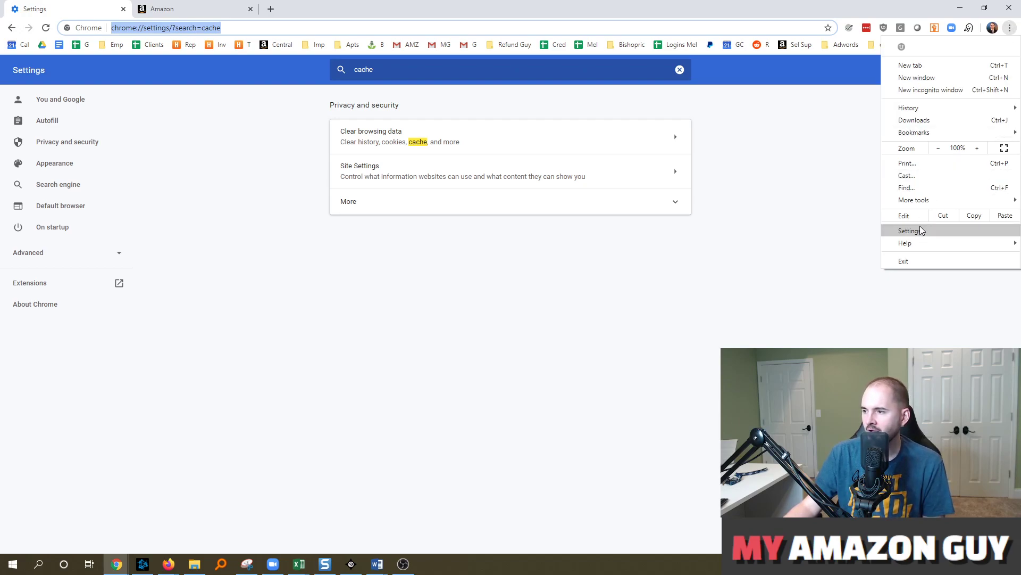
mouse_move(909, 108)
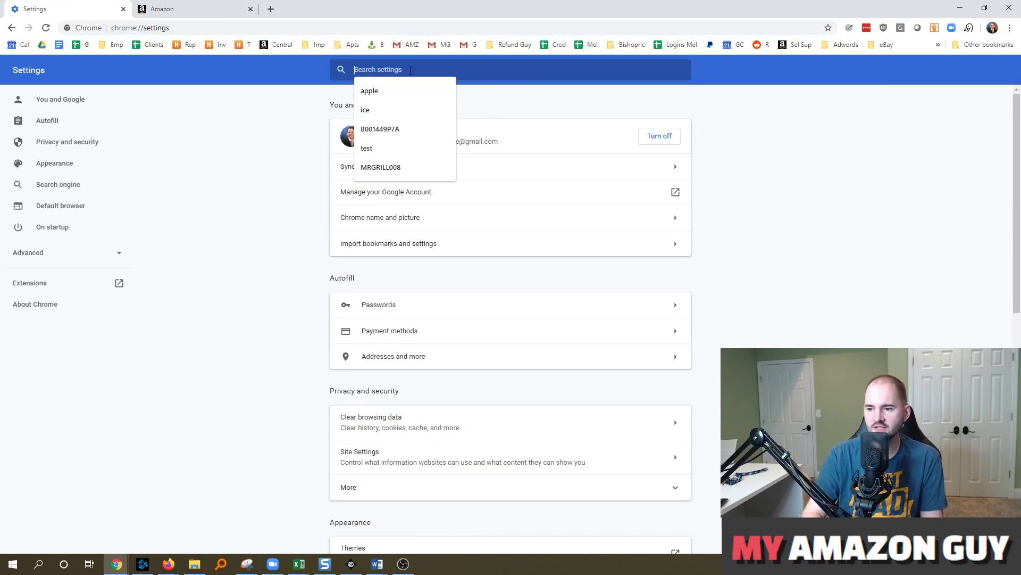
type("cache")
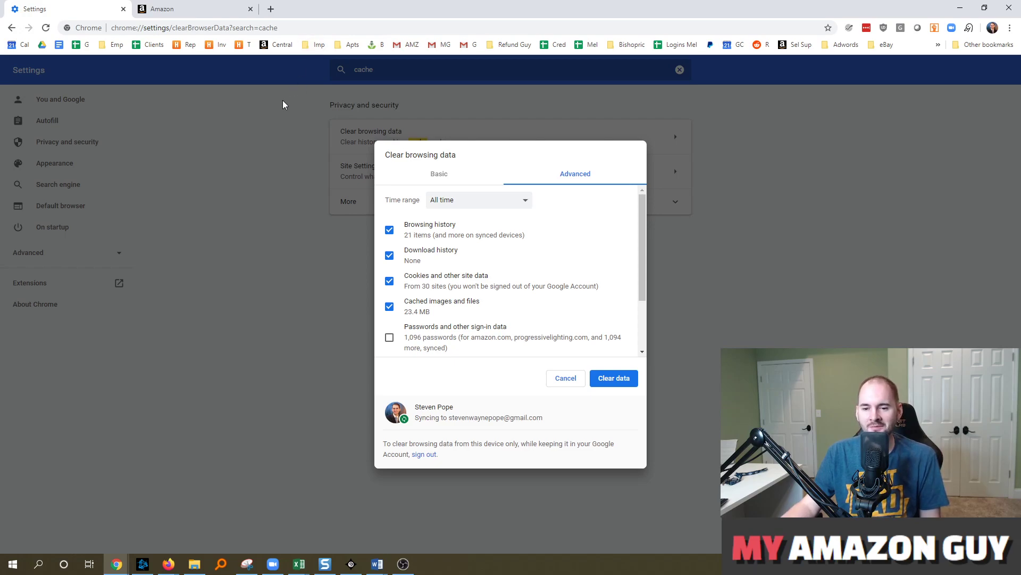
mouse_move(298, 127)
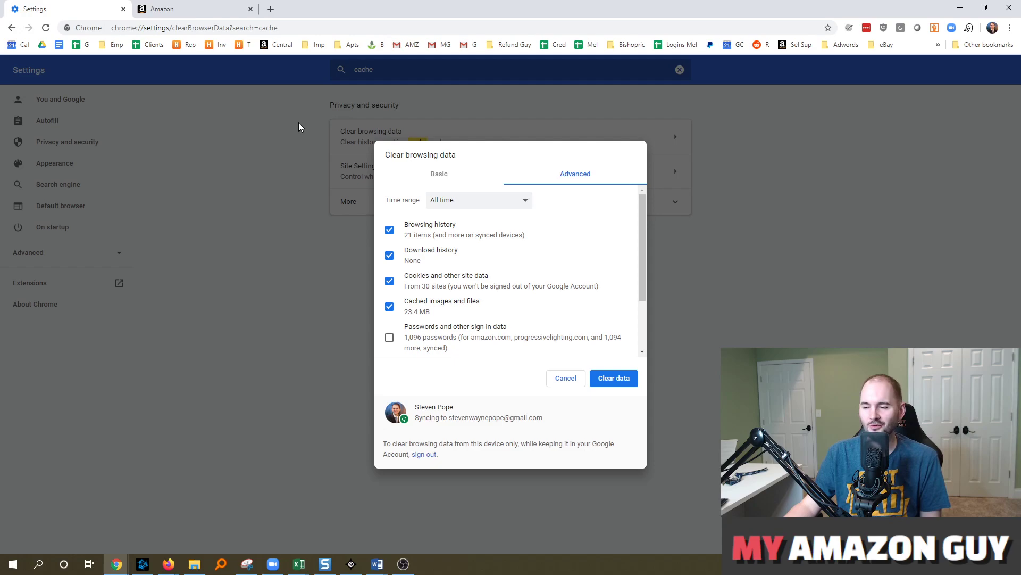
mouse_move(419, 177)
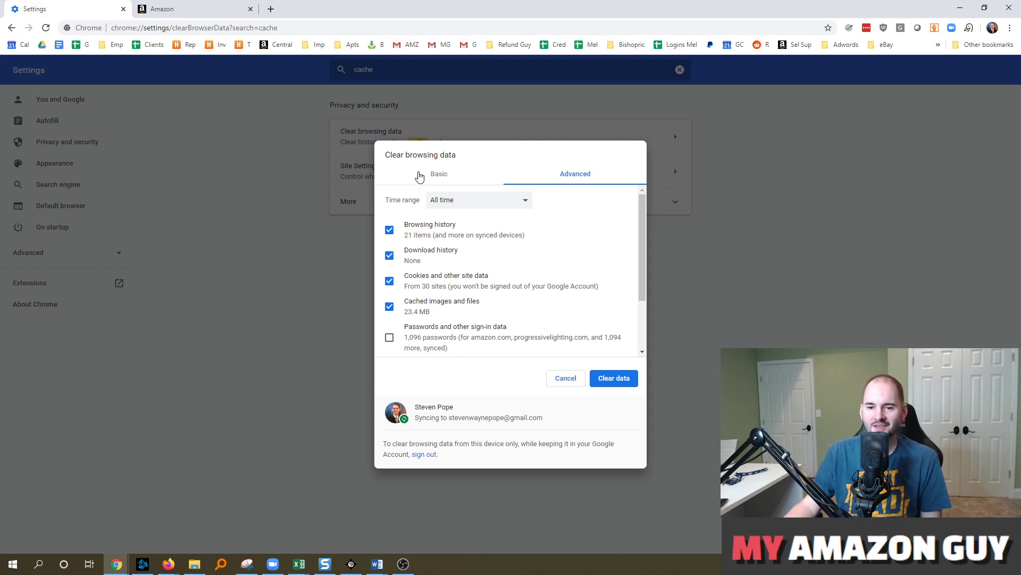
mouse_move(524, 234)
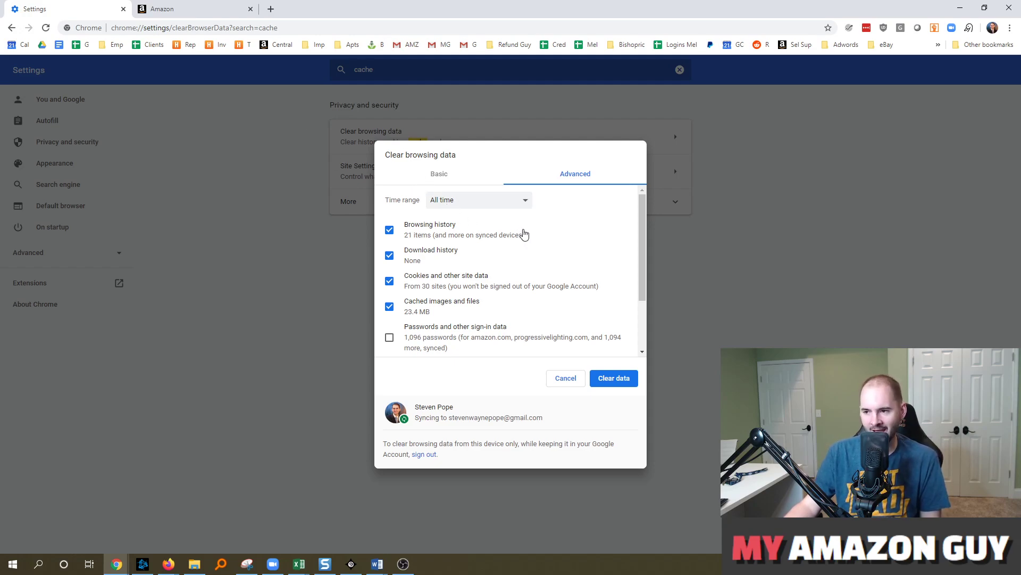
mouse_move(491, 207)
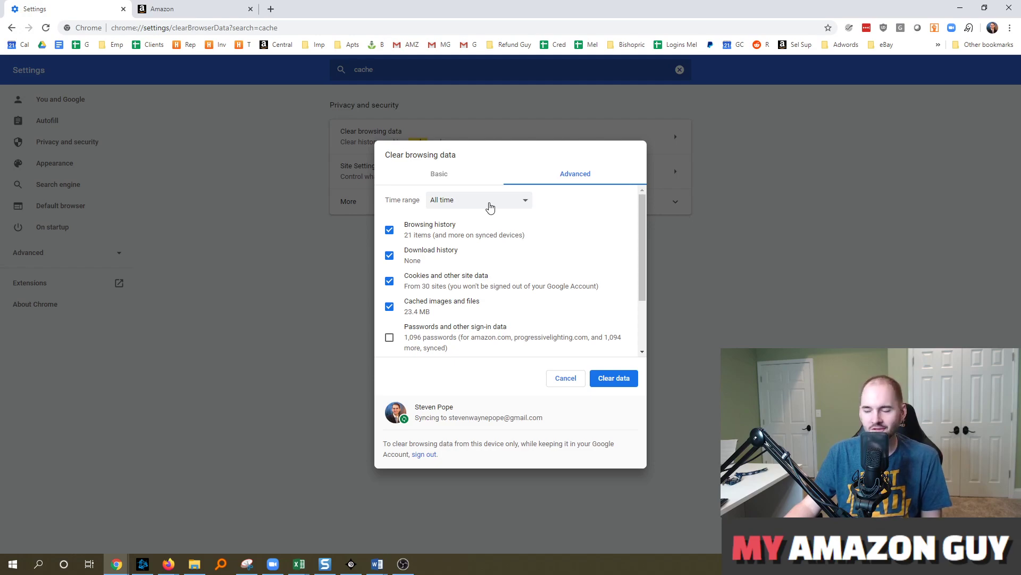
mouse_move(434, 233)
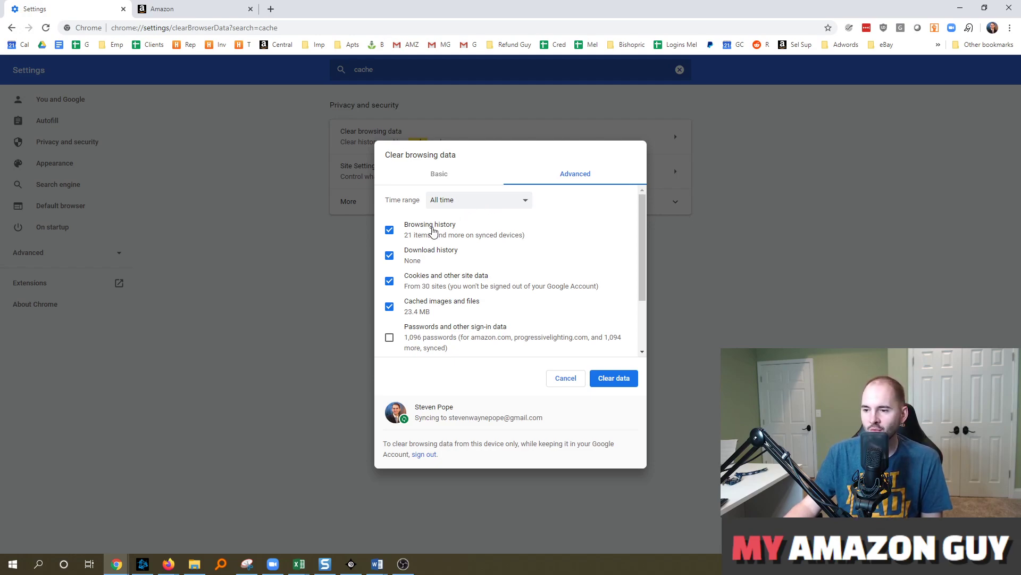
mouse_move(430, 309)
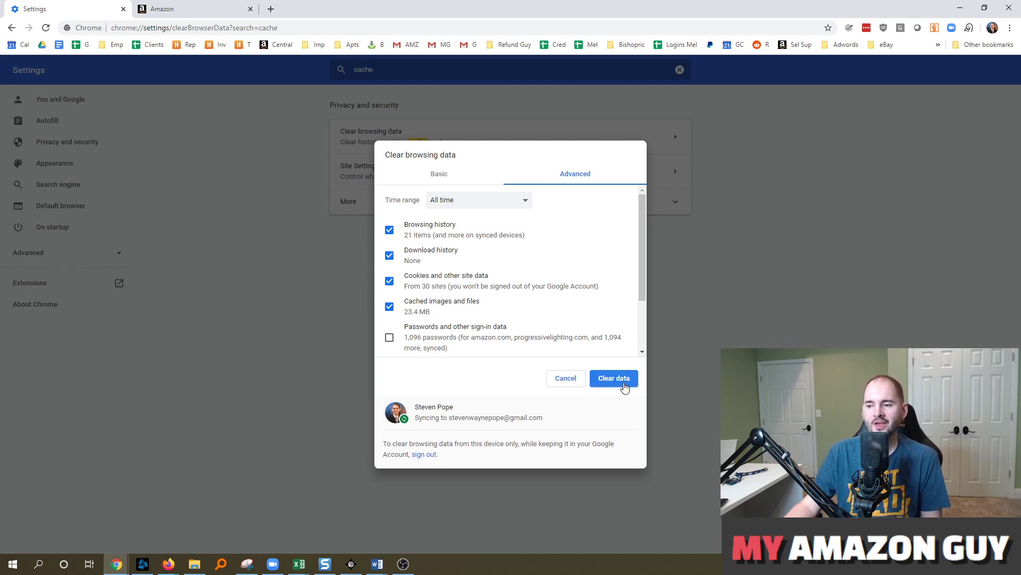
mouse_move(613, 397)
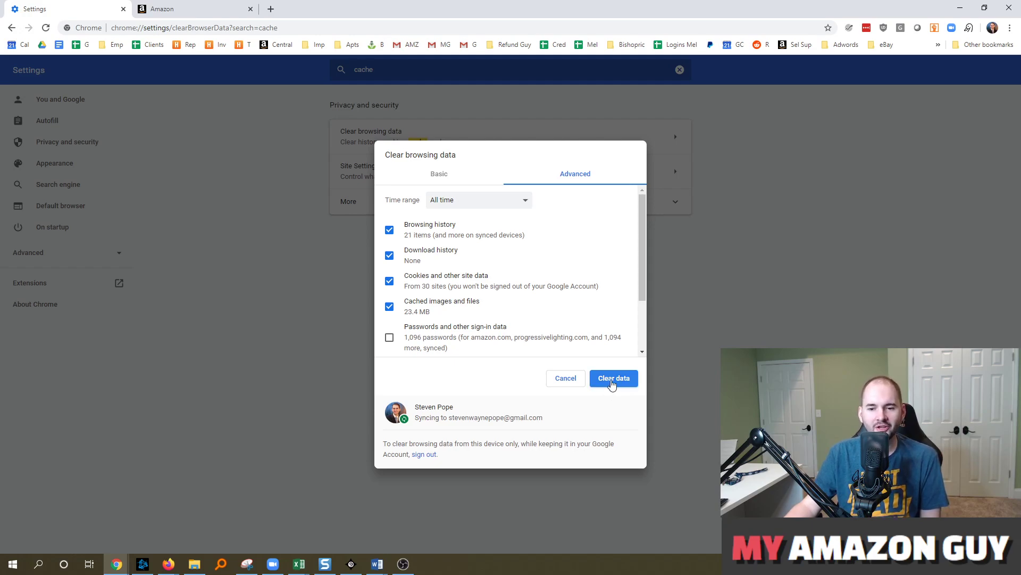
mouse_move(453, 317)
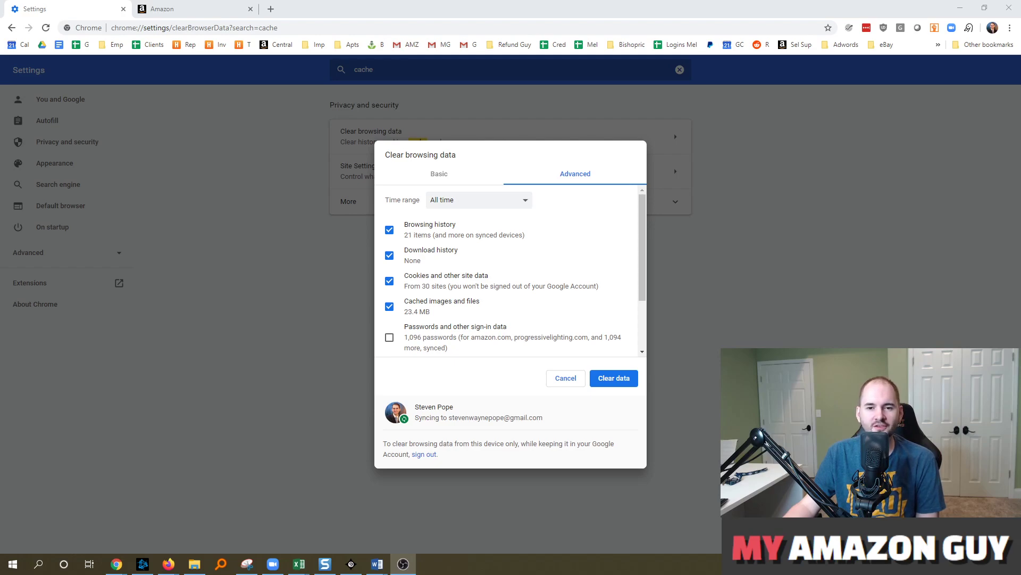
Navigate to My Amazon Guy's Enhanced Brand Content A+ service page from the Services menu.
left_click(397, 9)
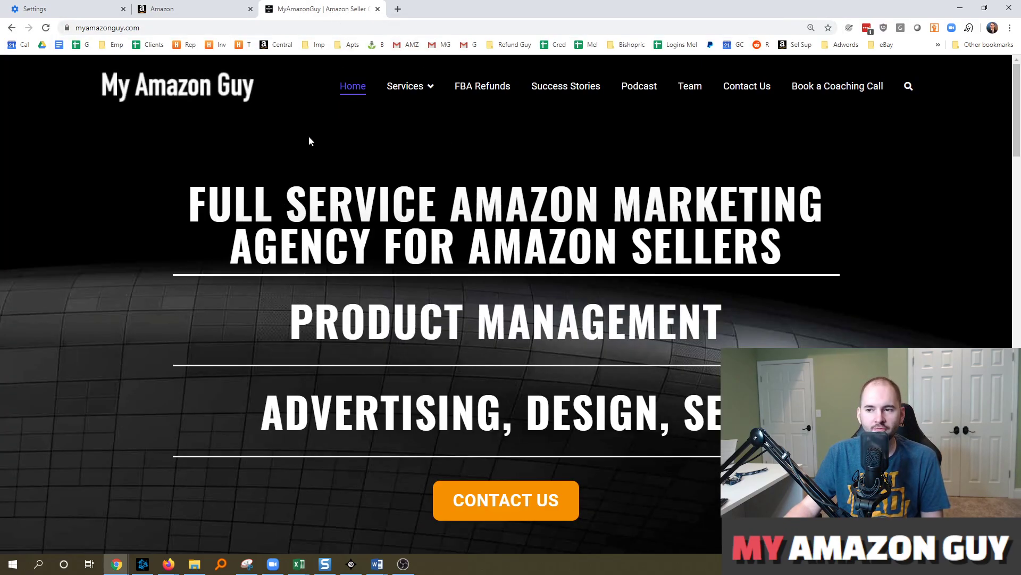
mouse_move(337, 132)
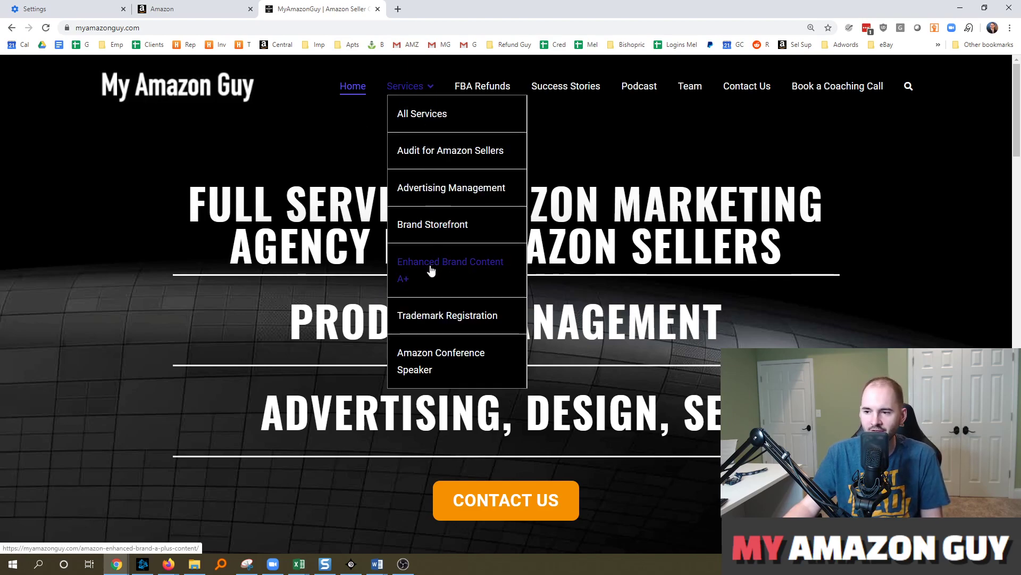
left_click(450, 262)
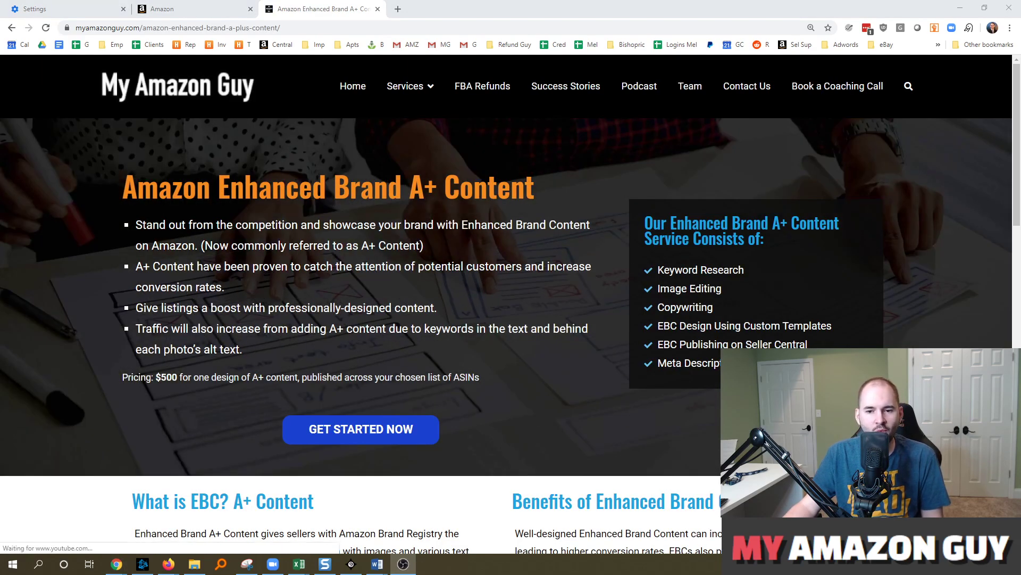